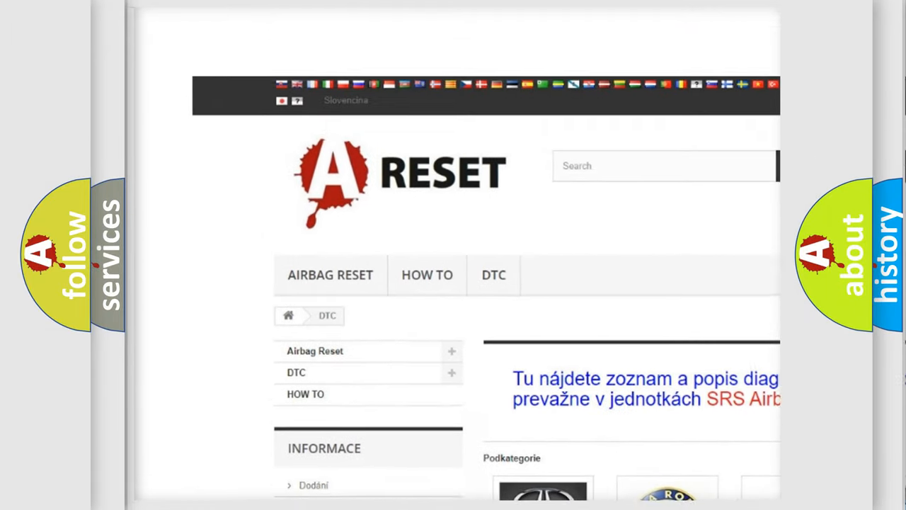
- Open the BUICK DTC tile and scroll through the Buick trouble code list
scroll(down, 3)
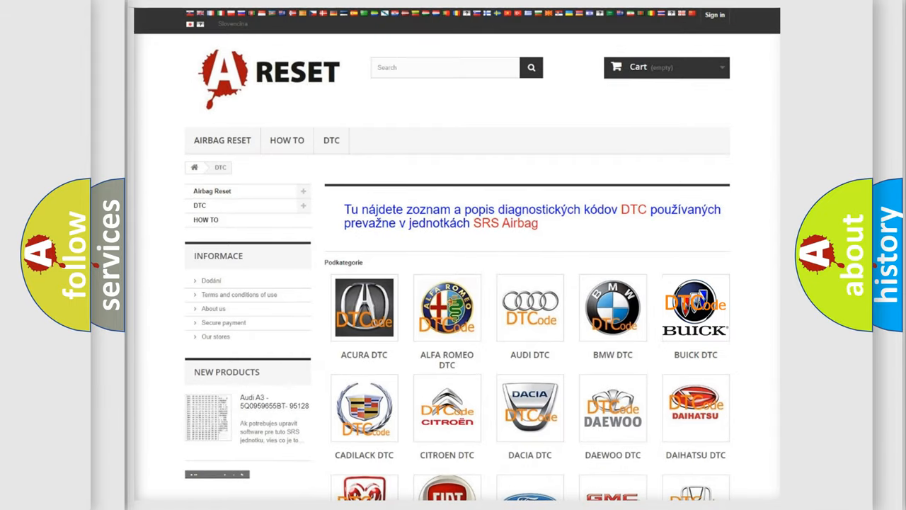
click(694, 308)
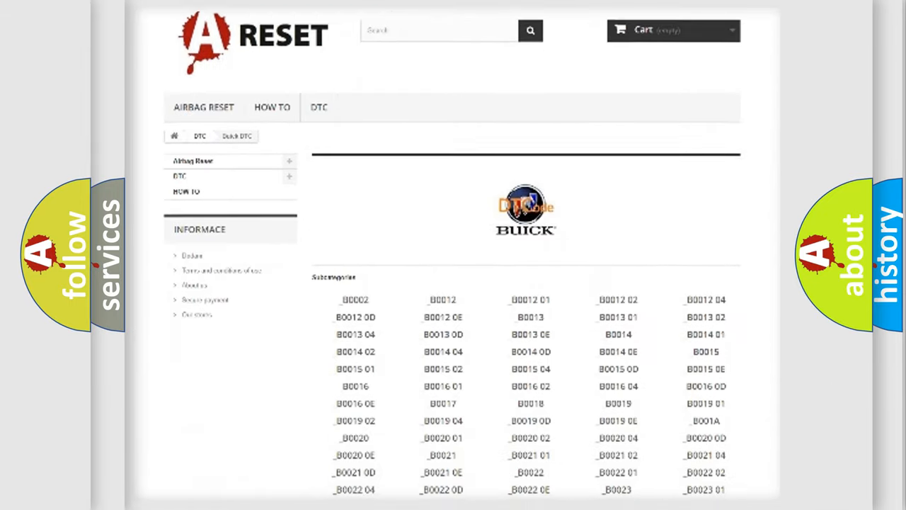
scroll(down, 3)
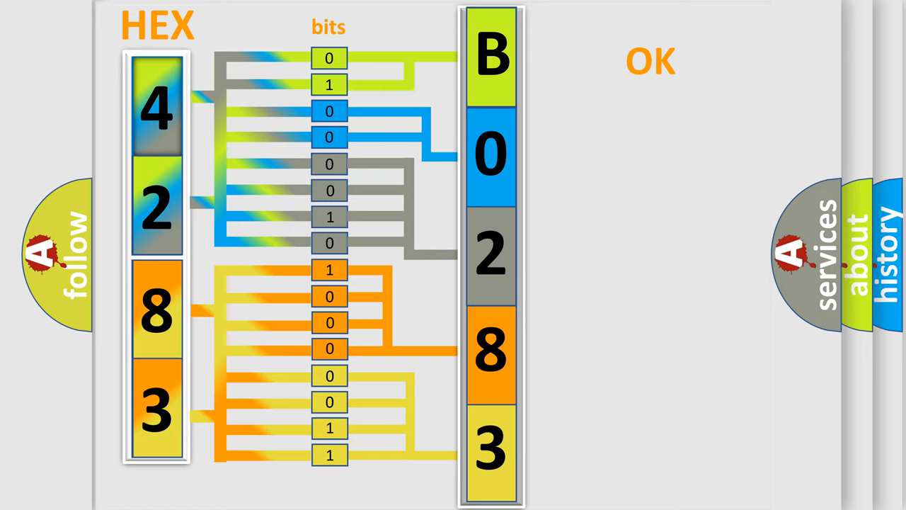
- Advance past the hex 42 83 bit diagram once B0283 and OK appear
click(650, 60)
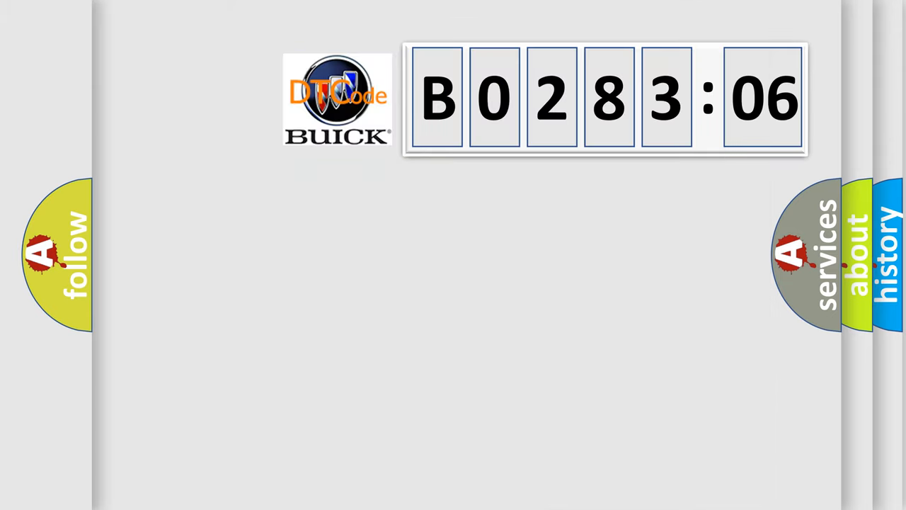